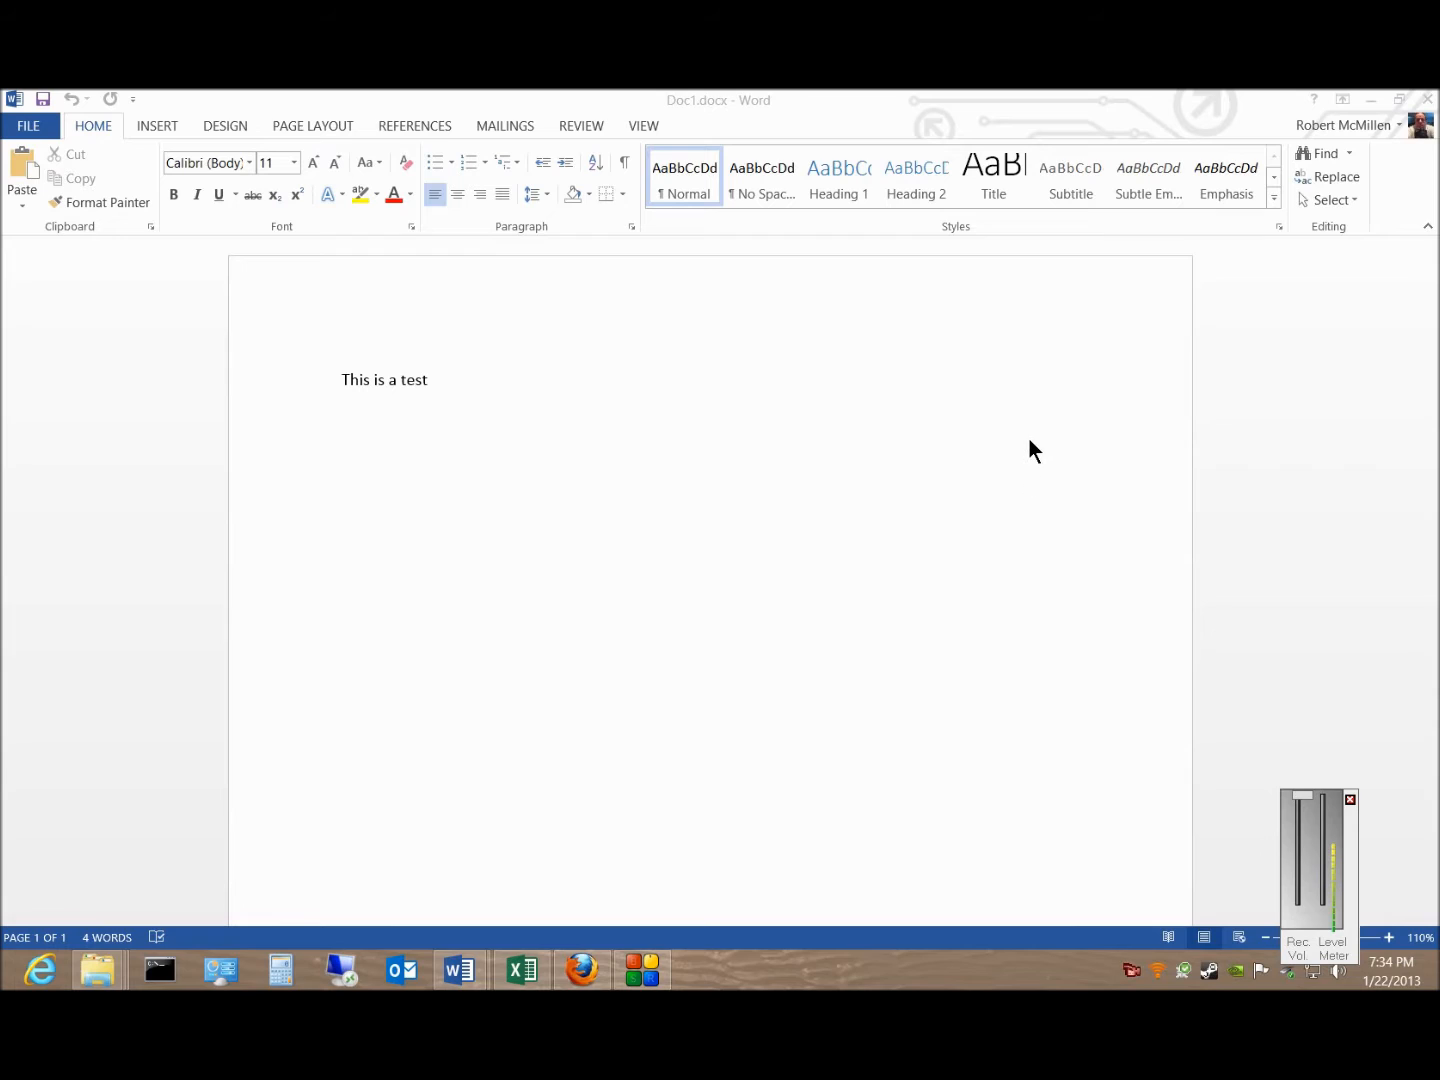
mouse_move(868, 570)
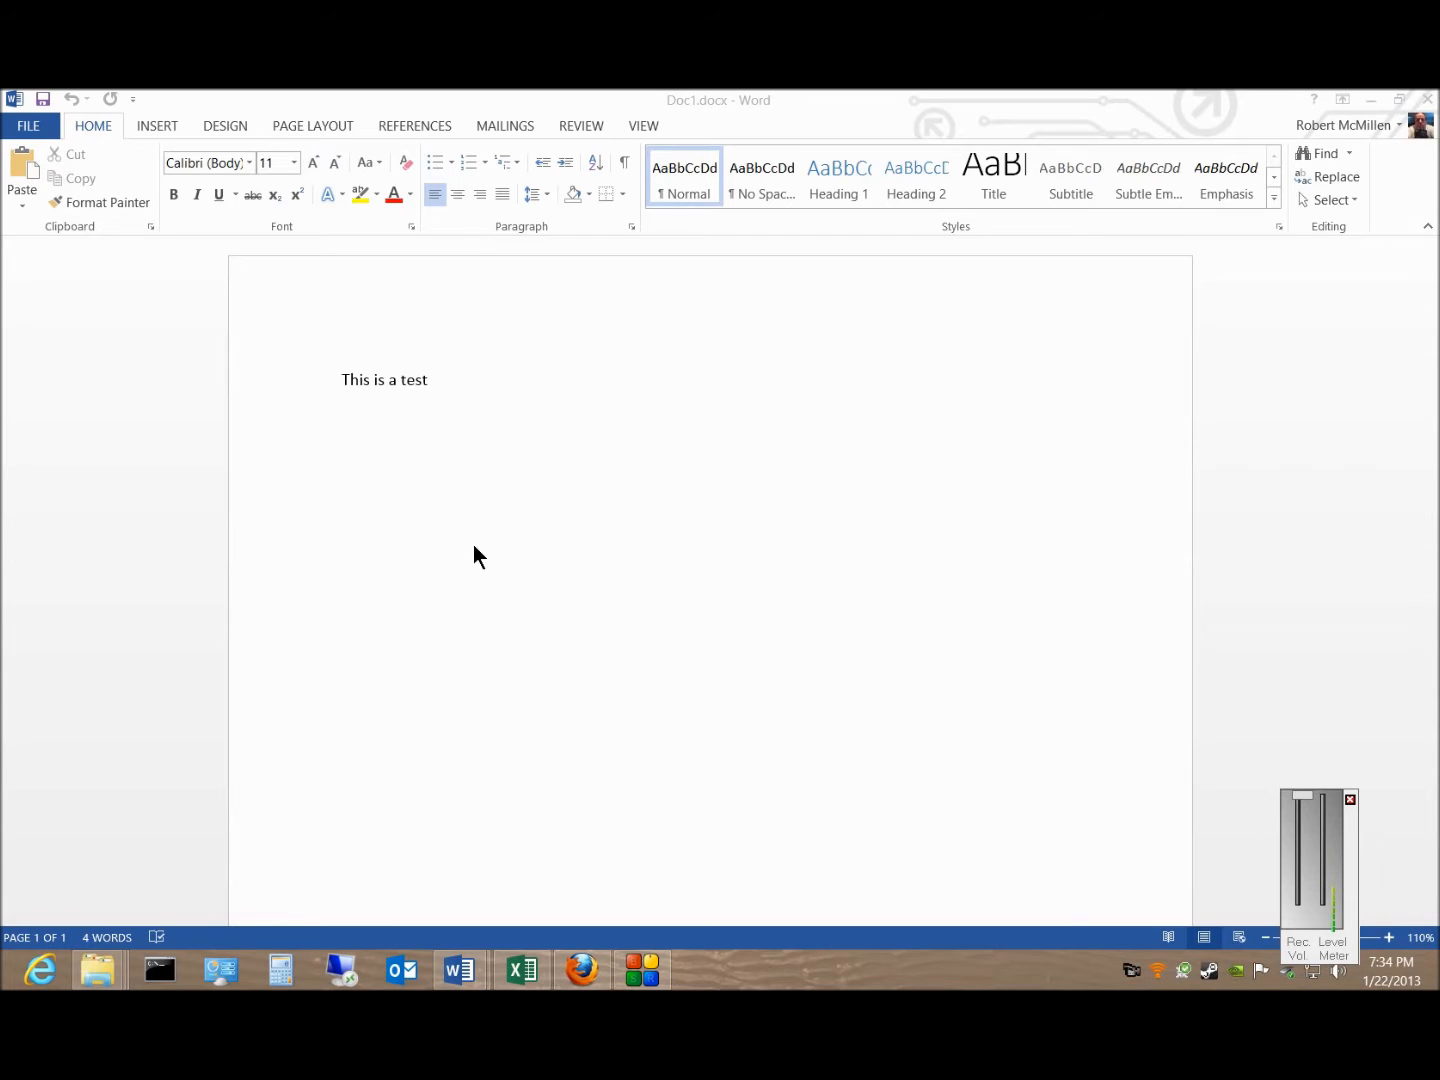
mouse_move(476, 686)
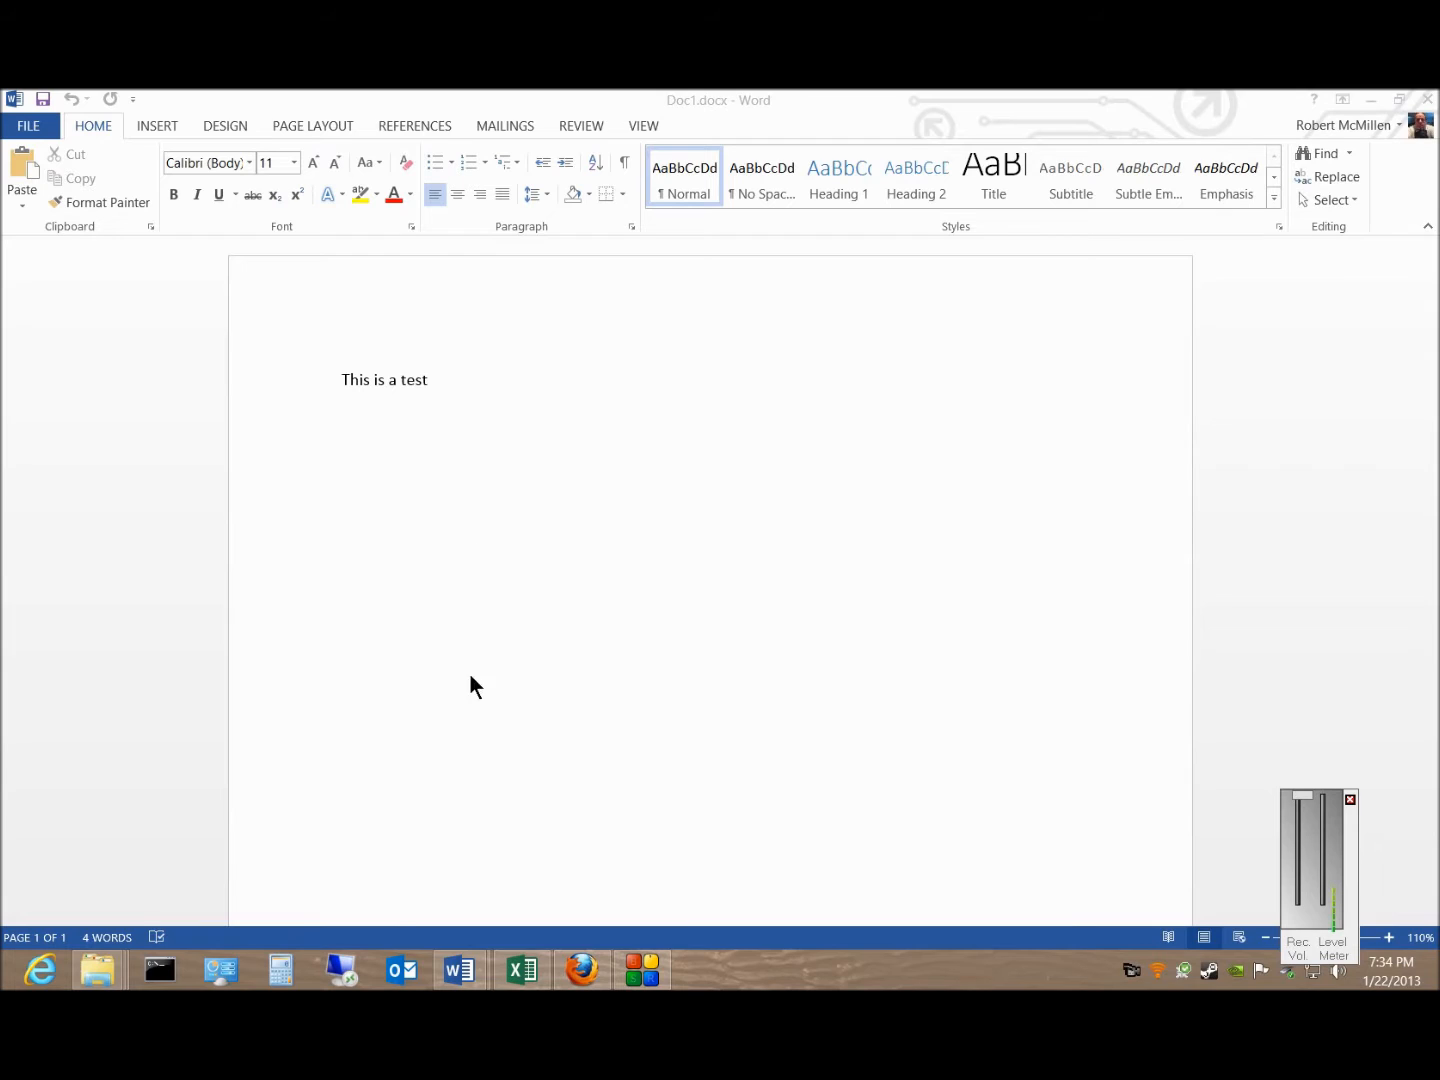
mouse_move(472, 680)
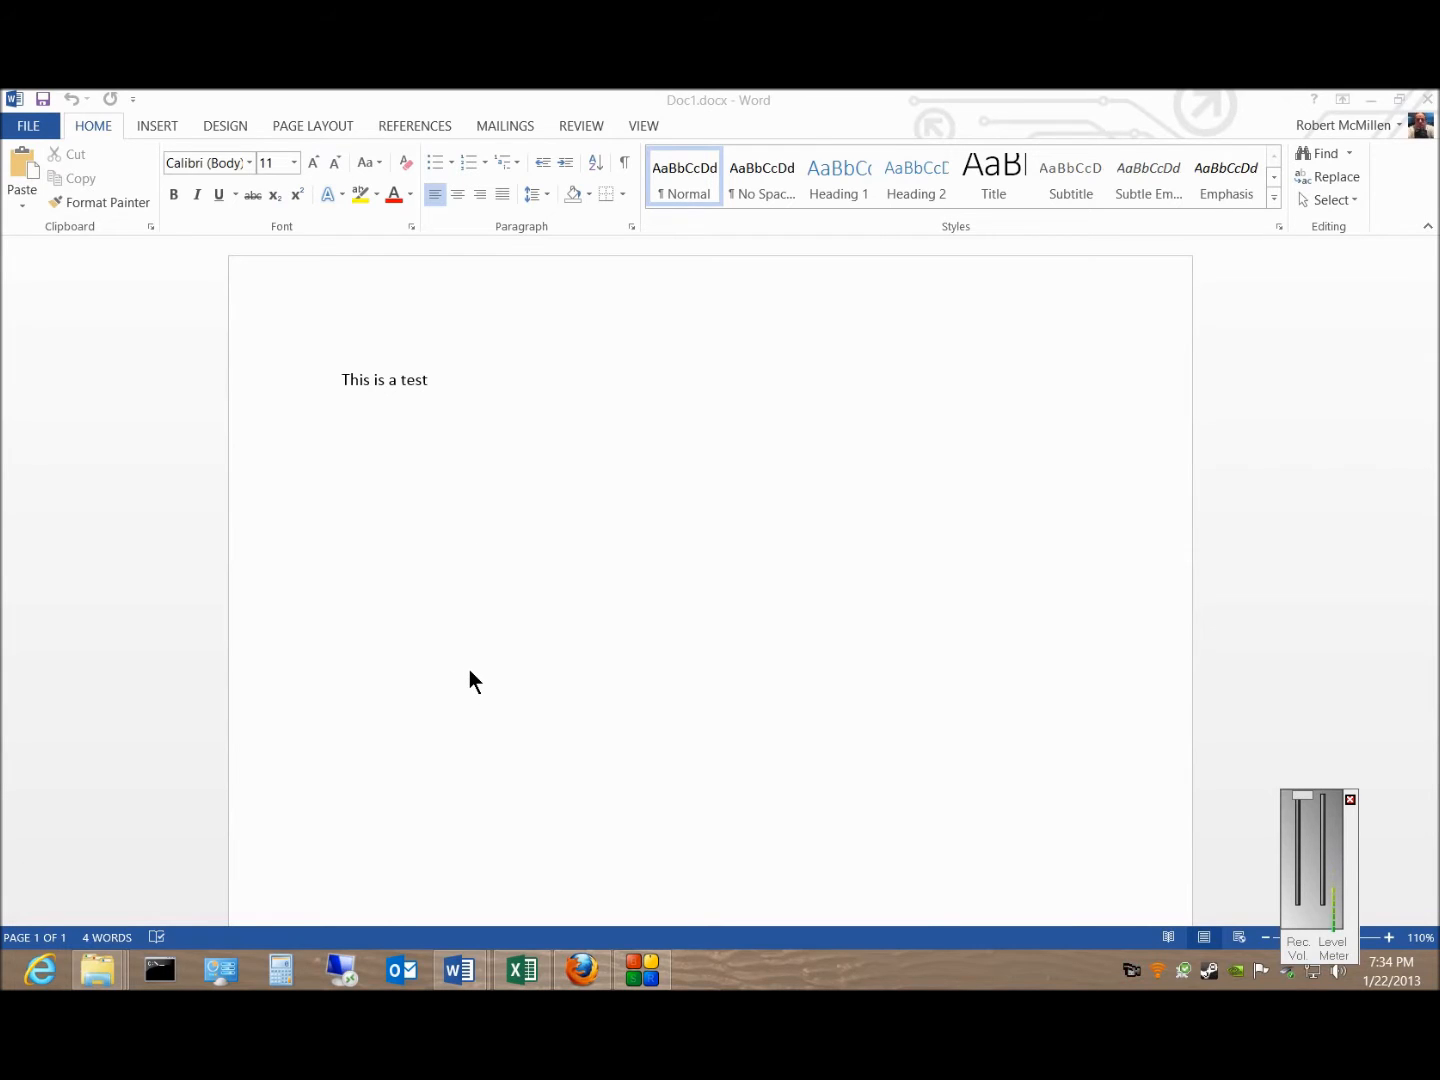
mouse_move(320, 528)
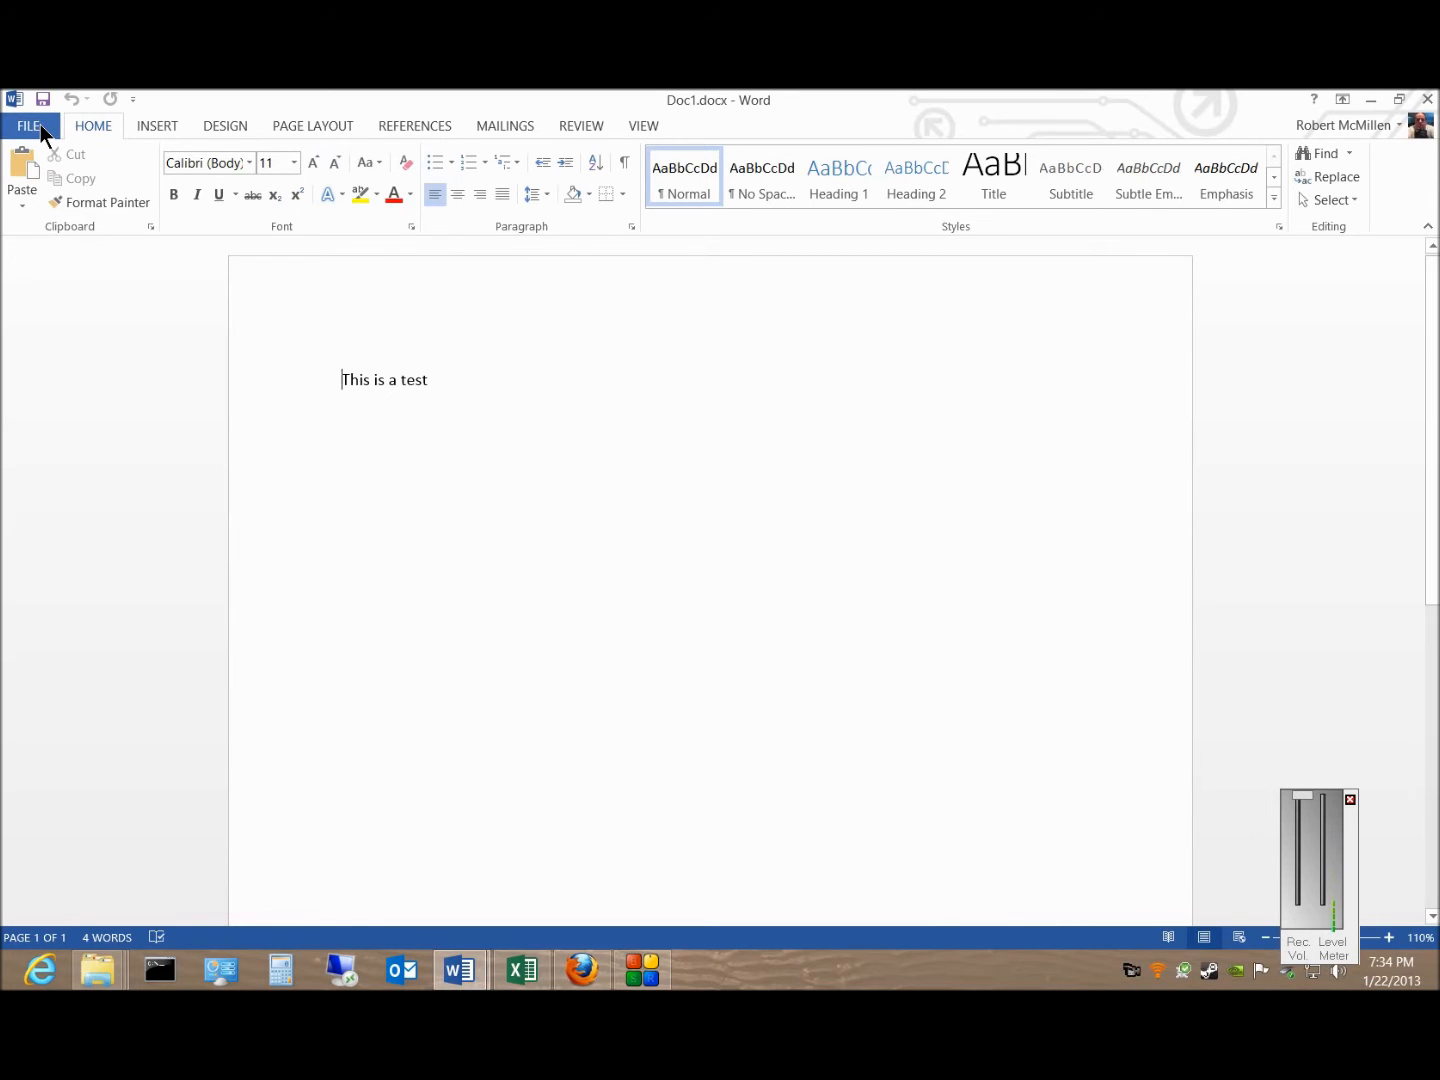
Reach the Save As page with SkyDrive selected as the save location
left_click(32, 124)
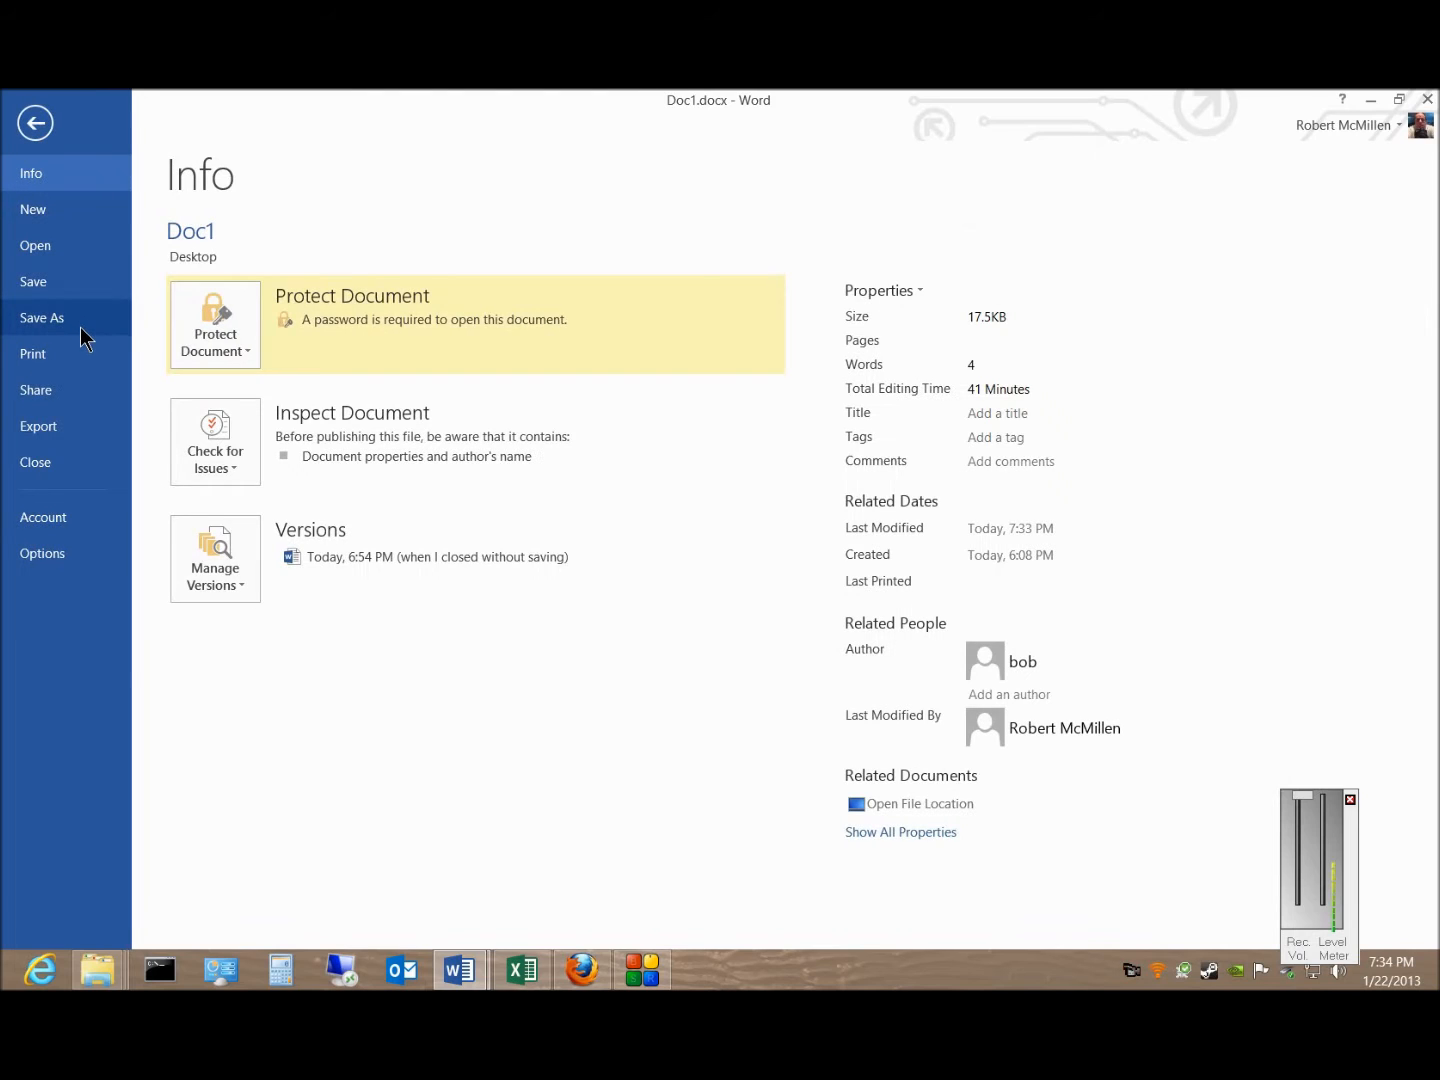
left_click(42, 318)
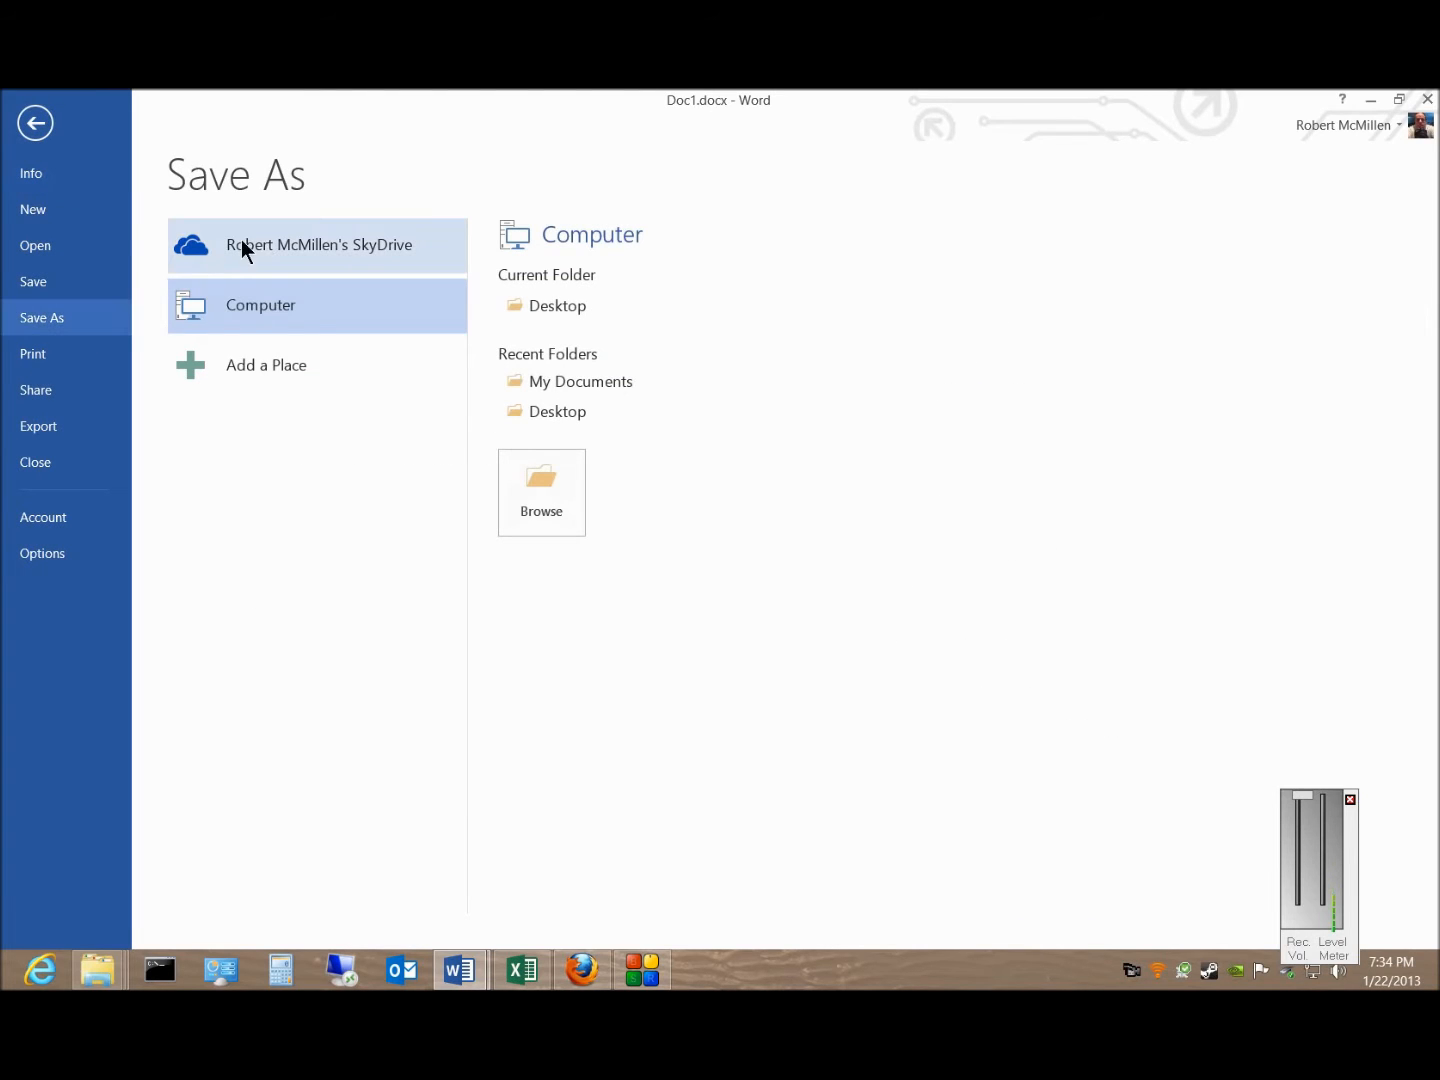
left_click(318, 244)
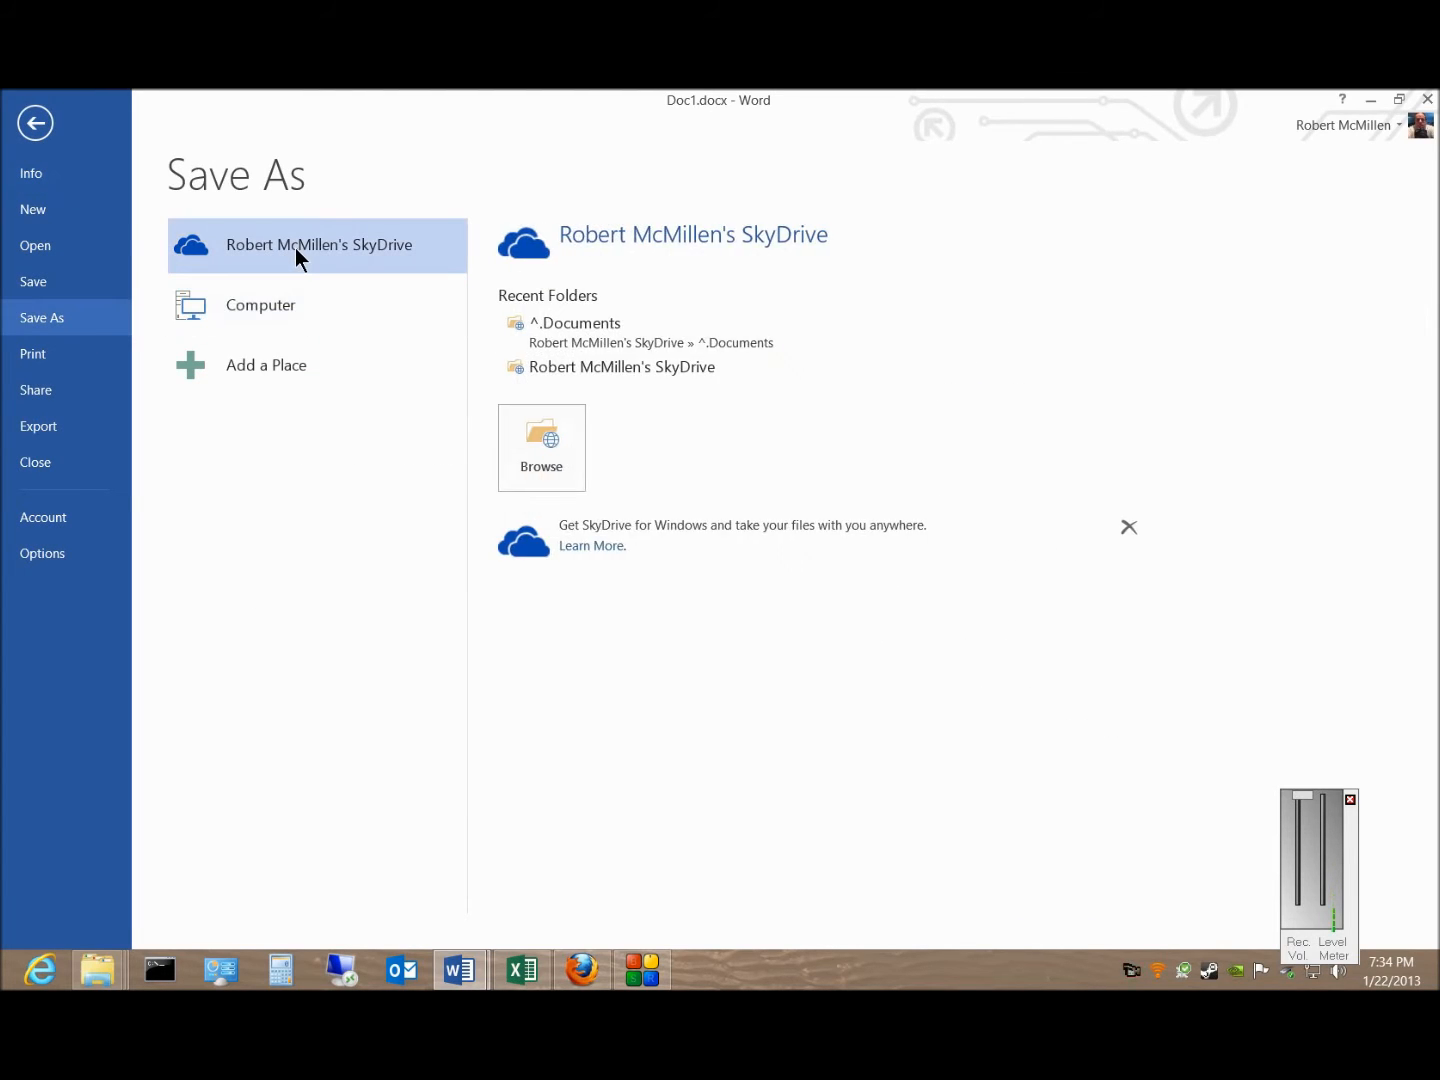
mouse_move(644, 484)
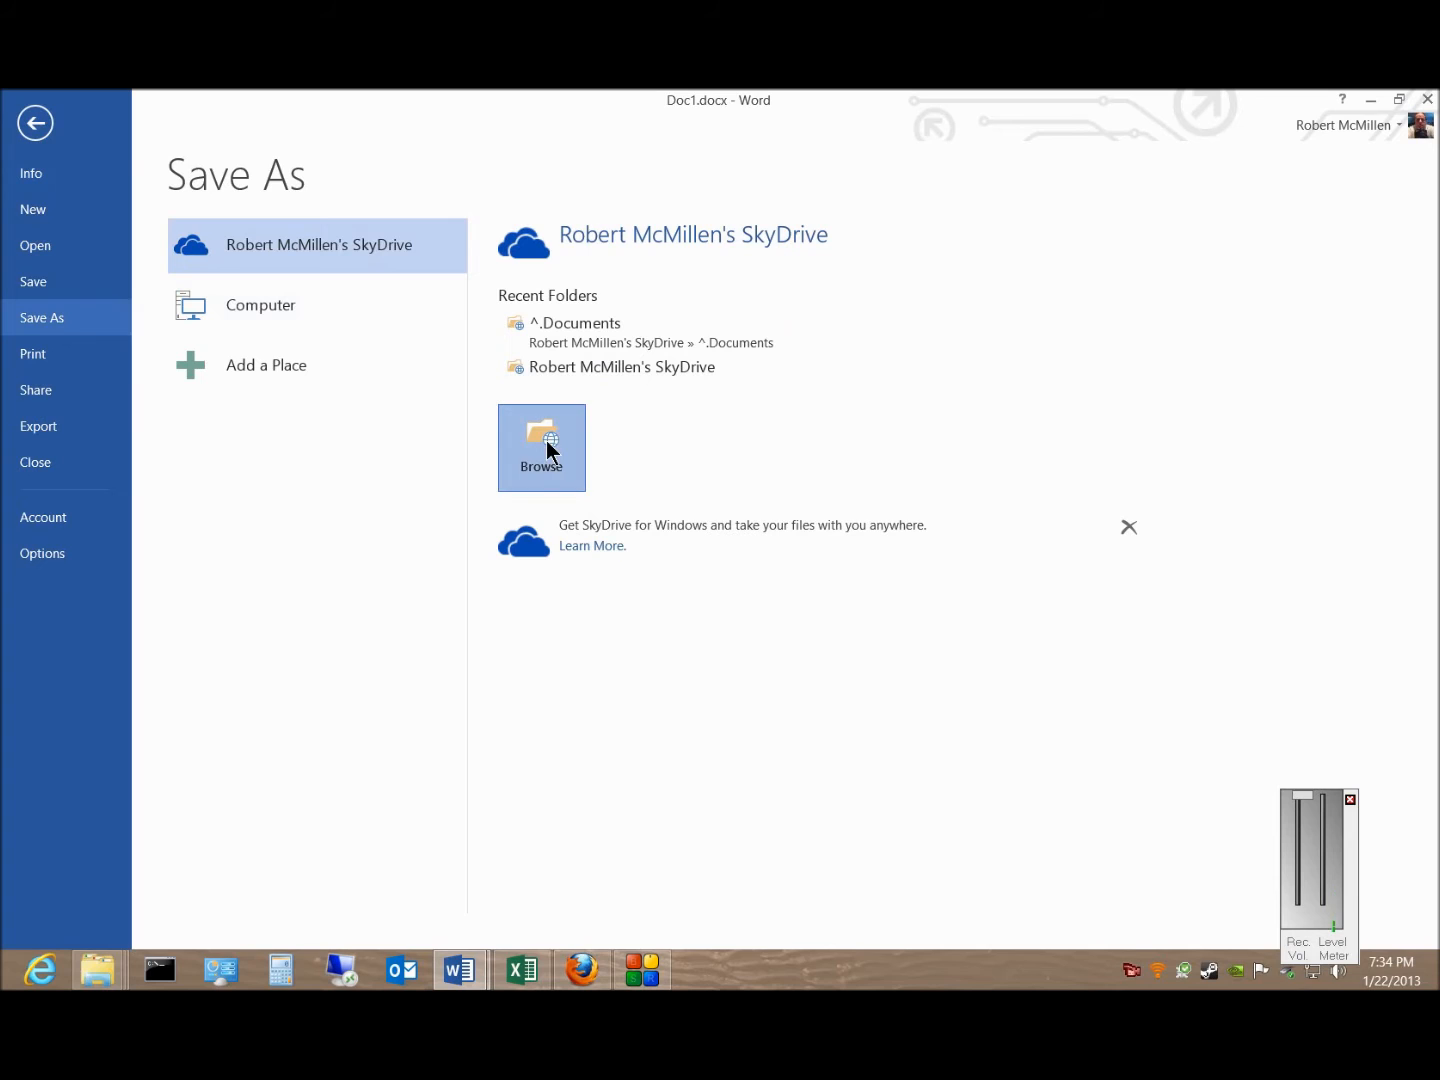
Browse into SkyDrive Documents/test and save the document there as Doc1.docx
left_click(542, 446)
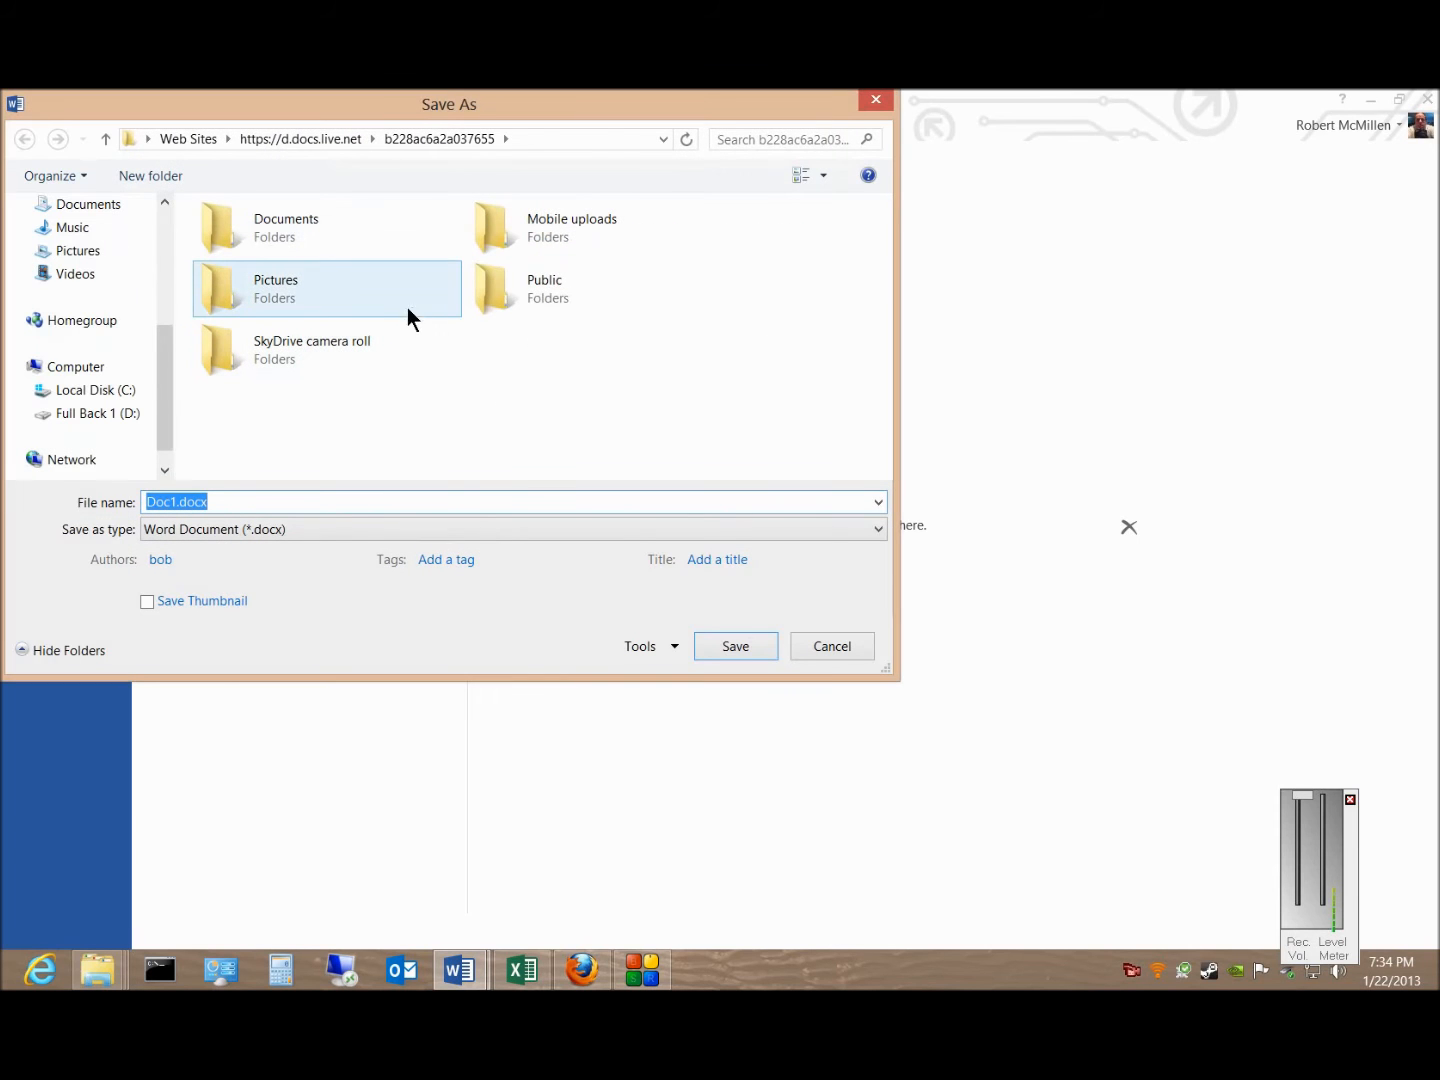
left_click(290, 228)
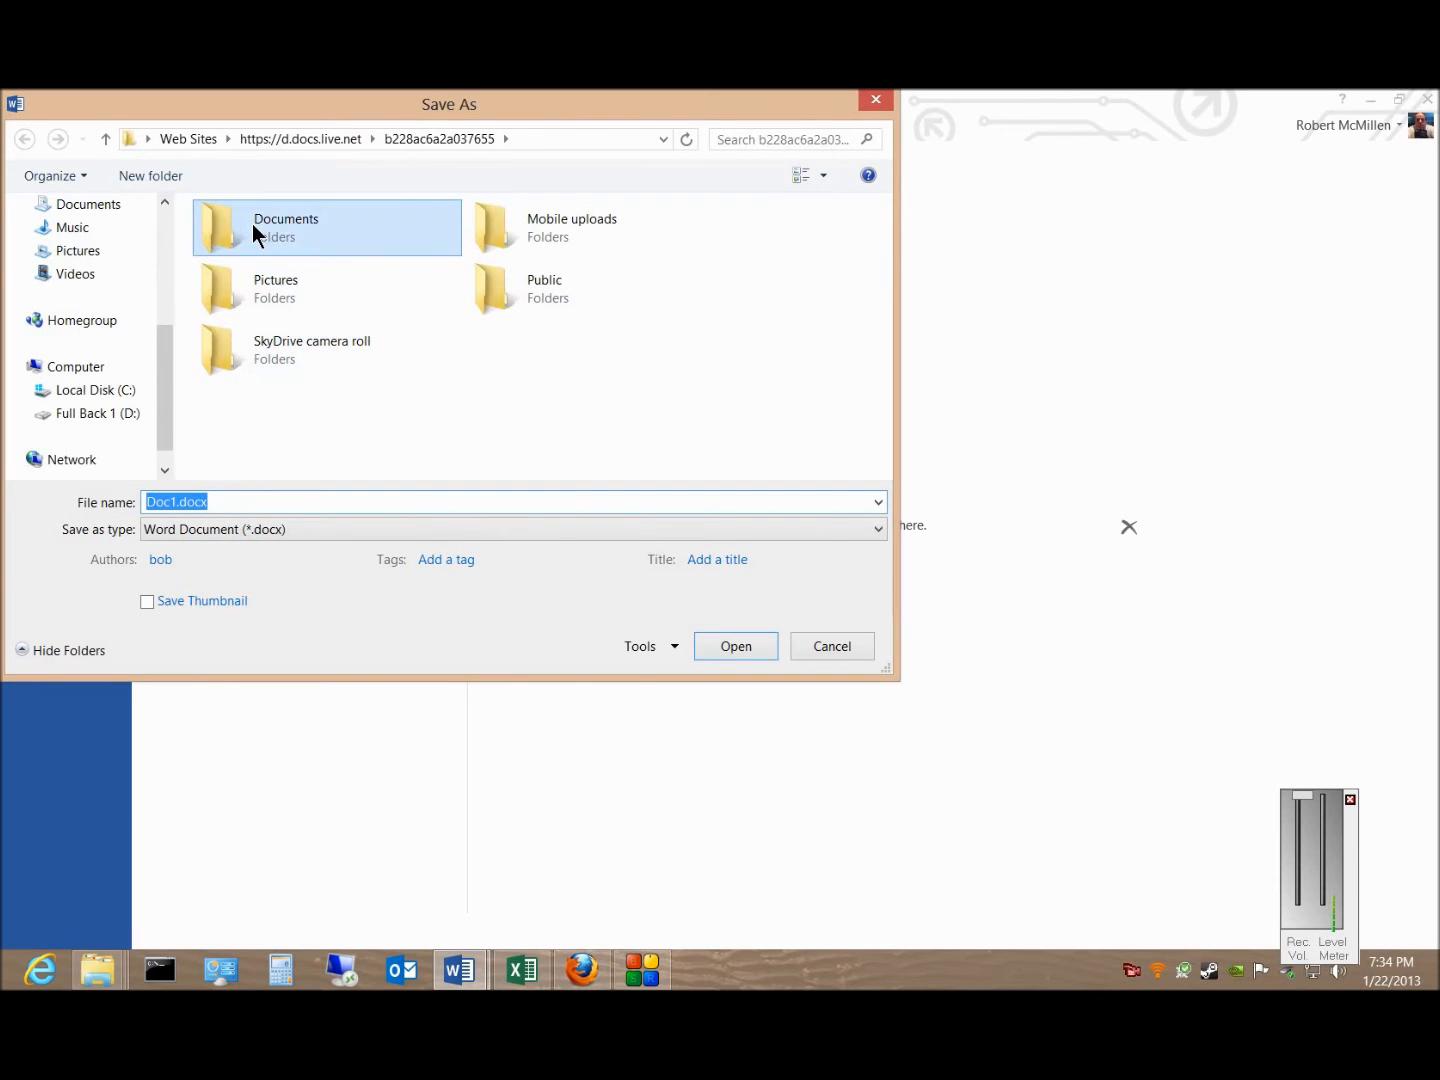
double_click(300, 228)
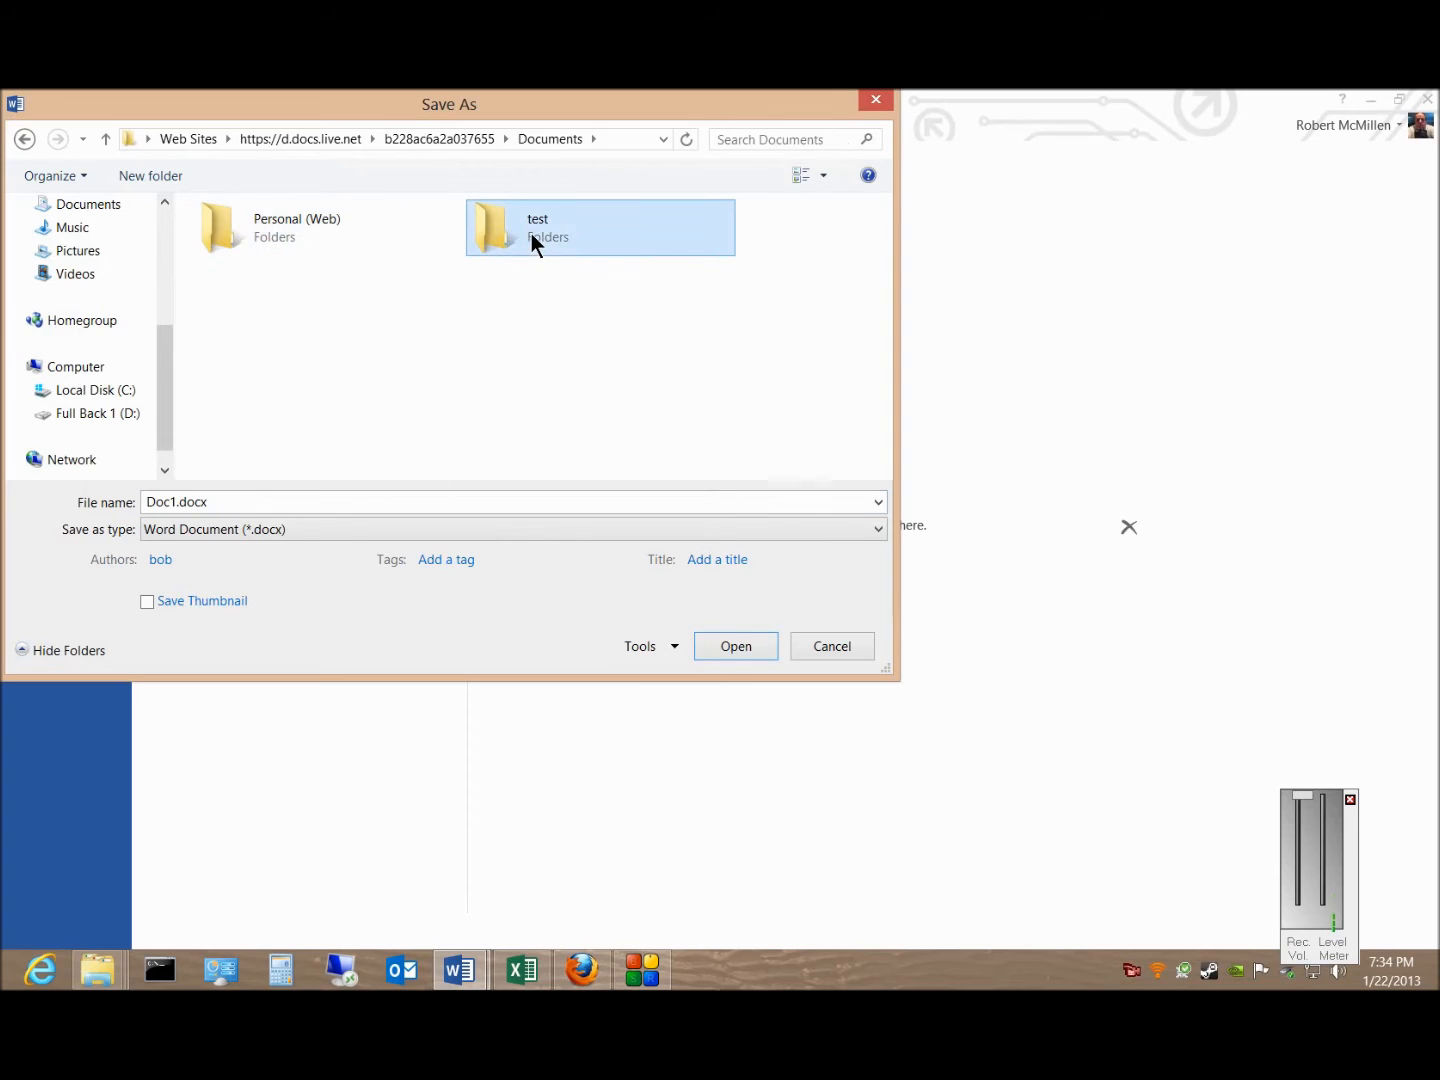
double_click(538, 226)
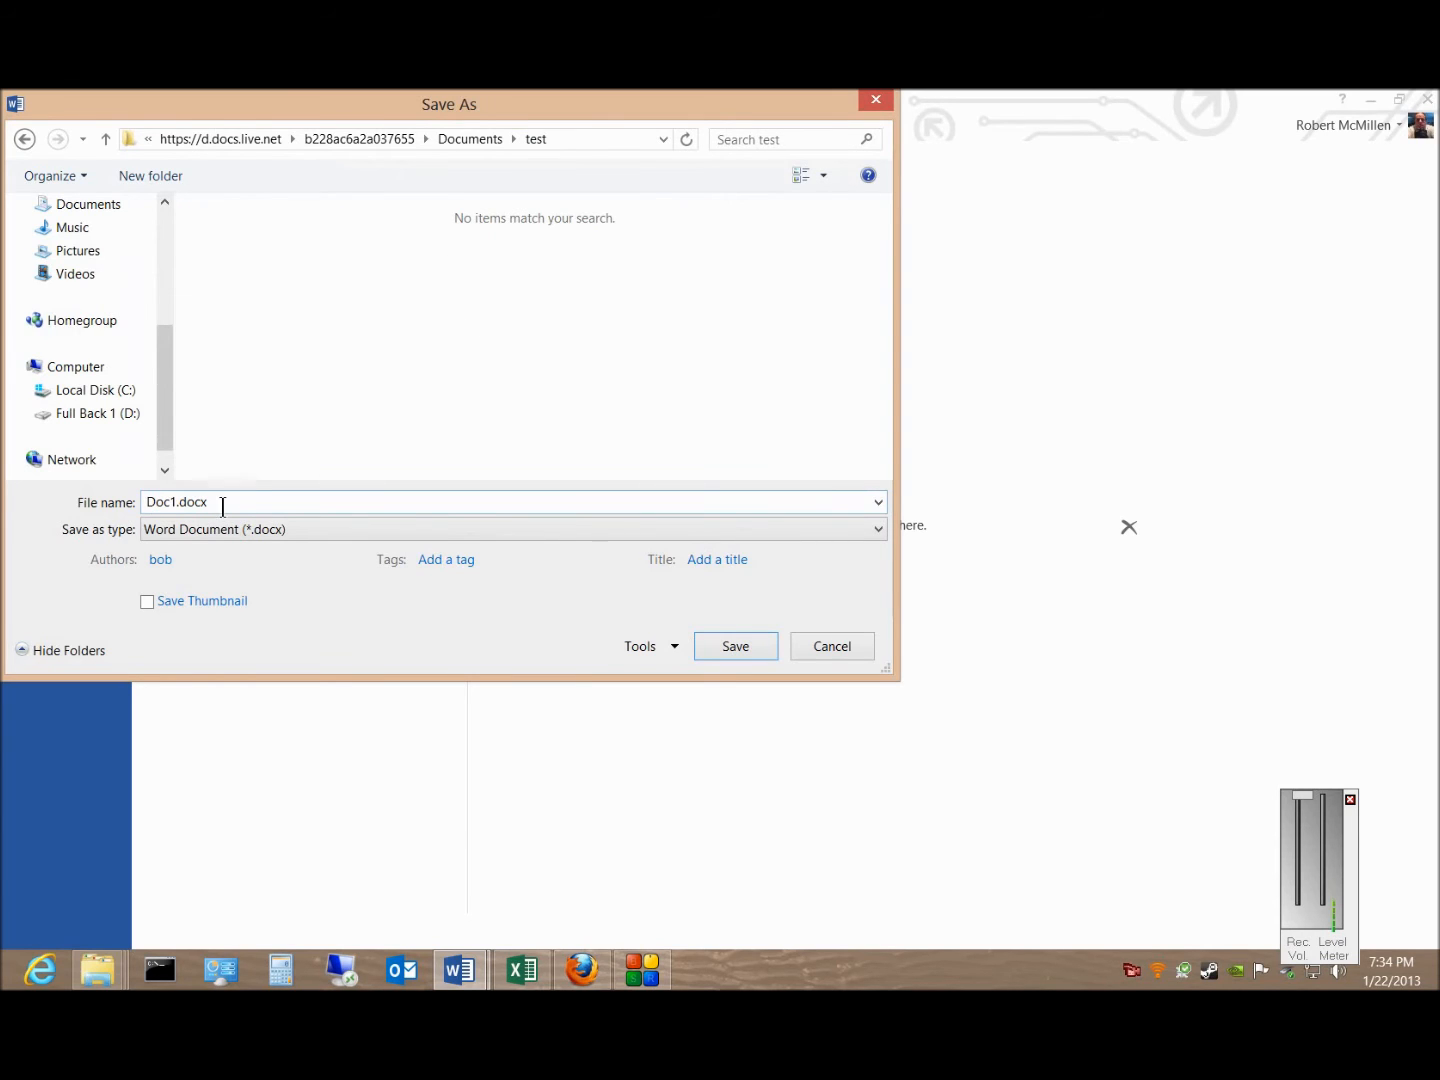
left_click(736, 646)
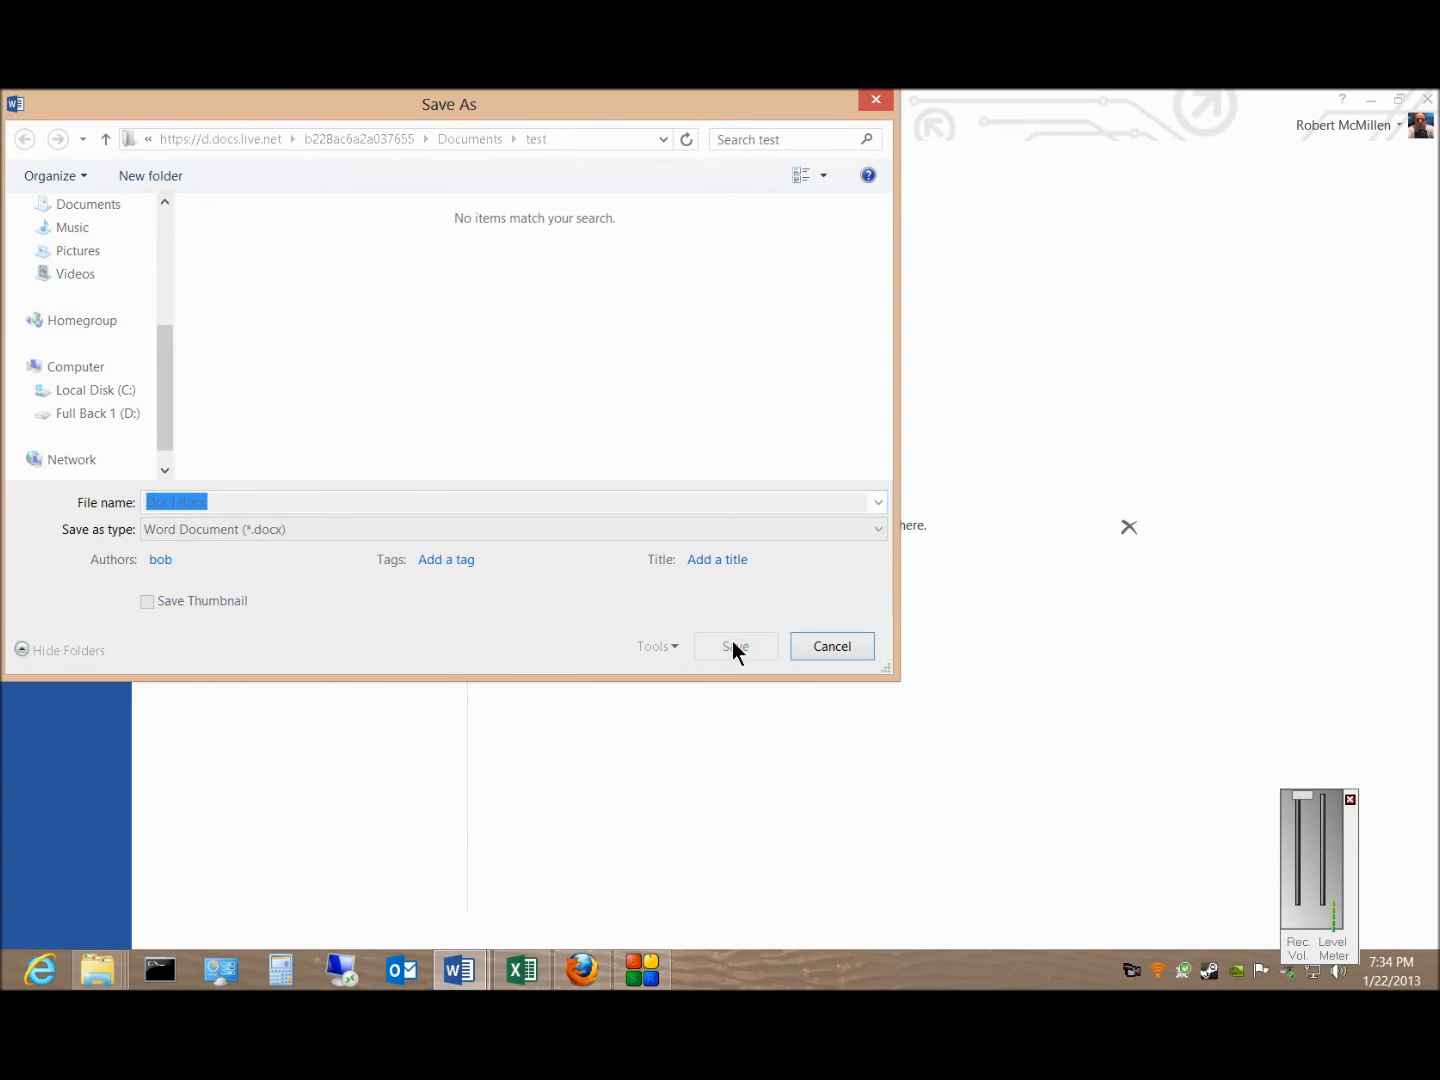
left_click(736, 646)
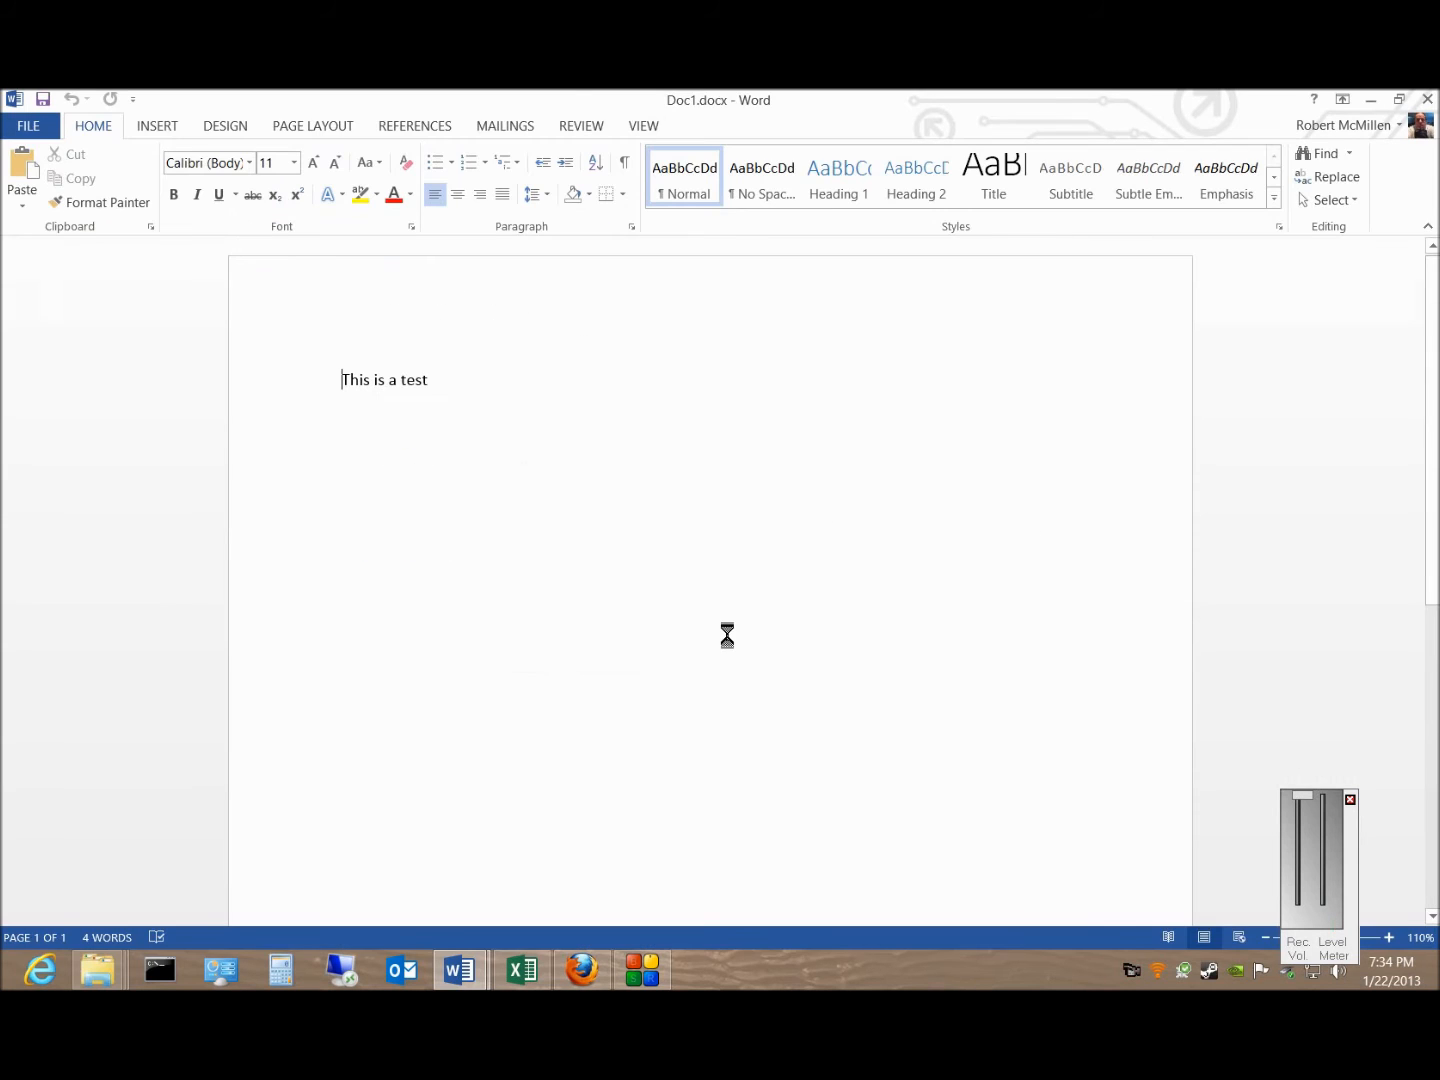